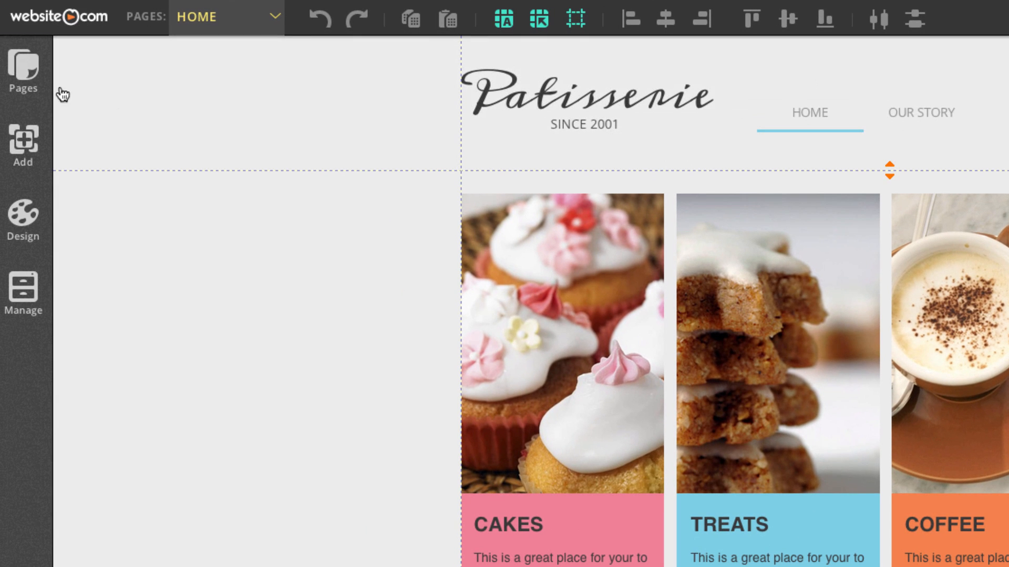
Step: Open the Pages panel to list Home, Our Story, Menu, Gallery and Contact
left_click(24, 69)
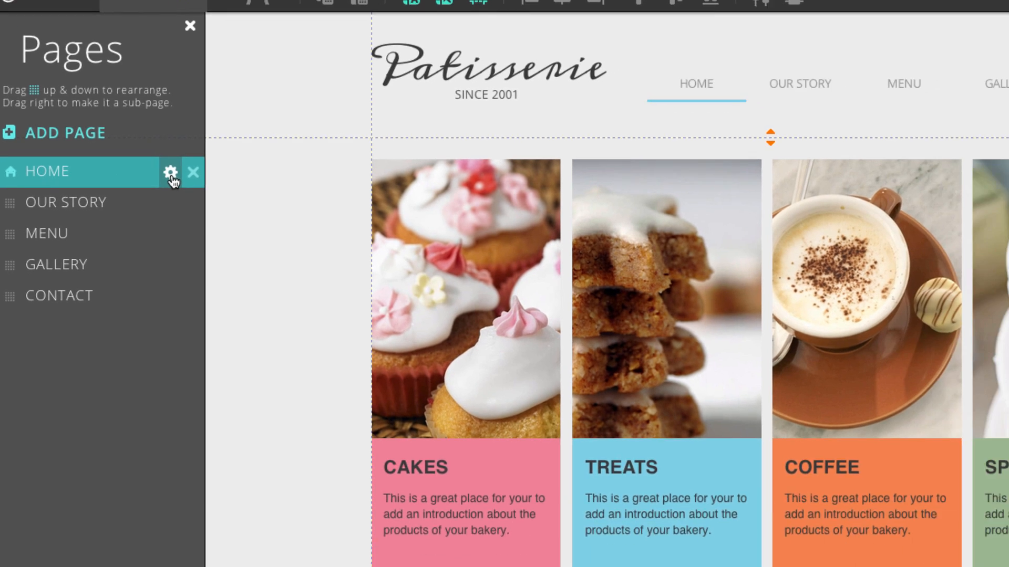
Step: Review the Home page's name, URL, homepage status and meta fields, then close unchanged
left_click(168, 171)
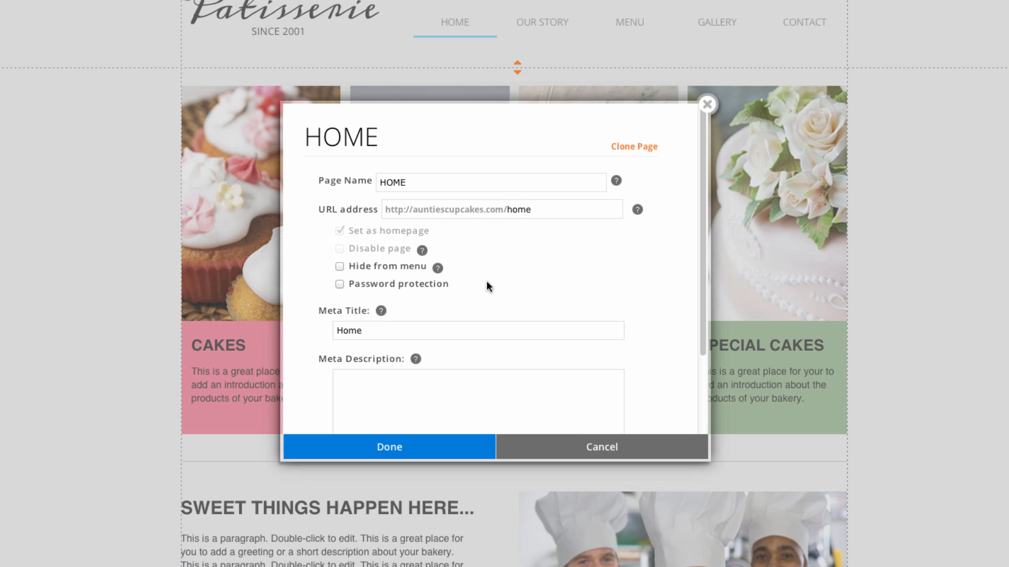
mouse_move(374, 261)
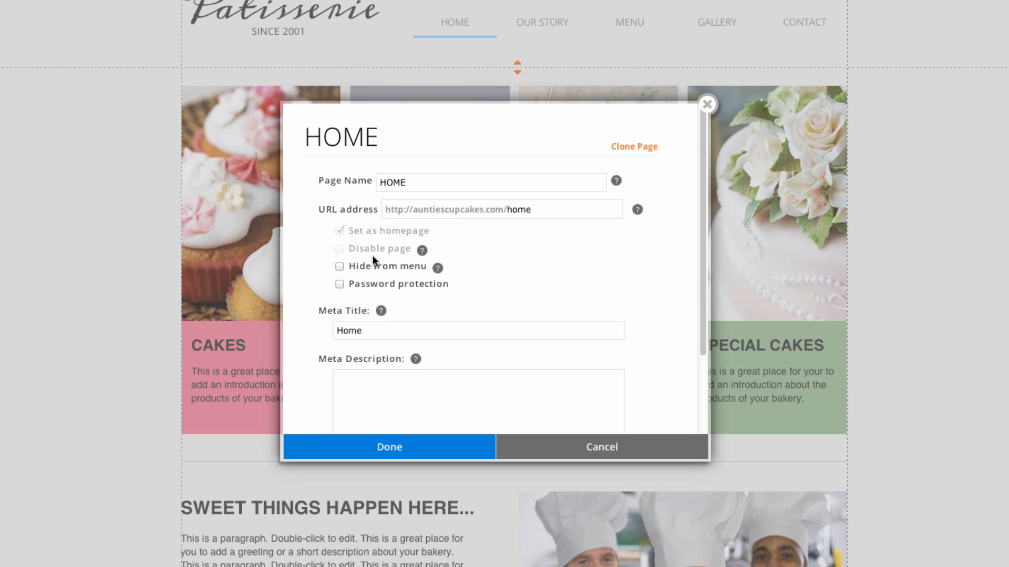
mouse_move(342, 252)
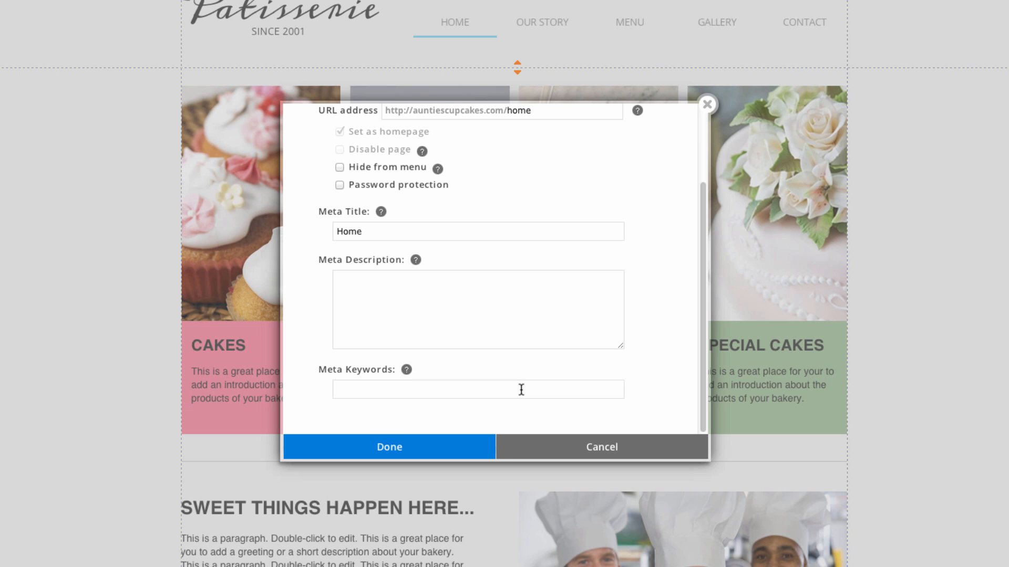
mouse_move(449, 454)
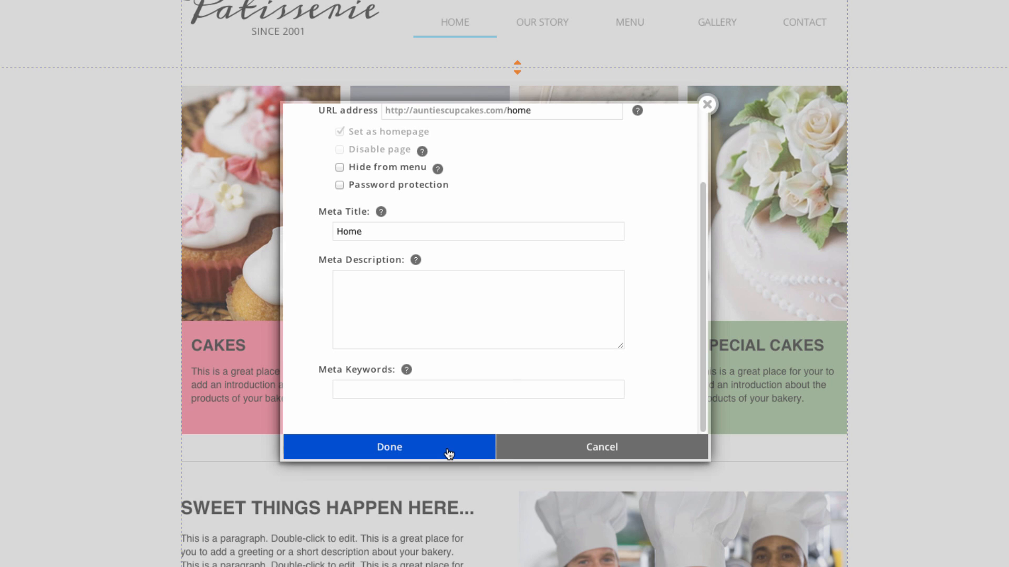
left_click(388, 447)
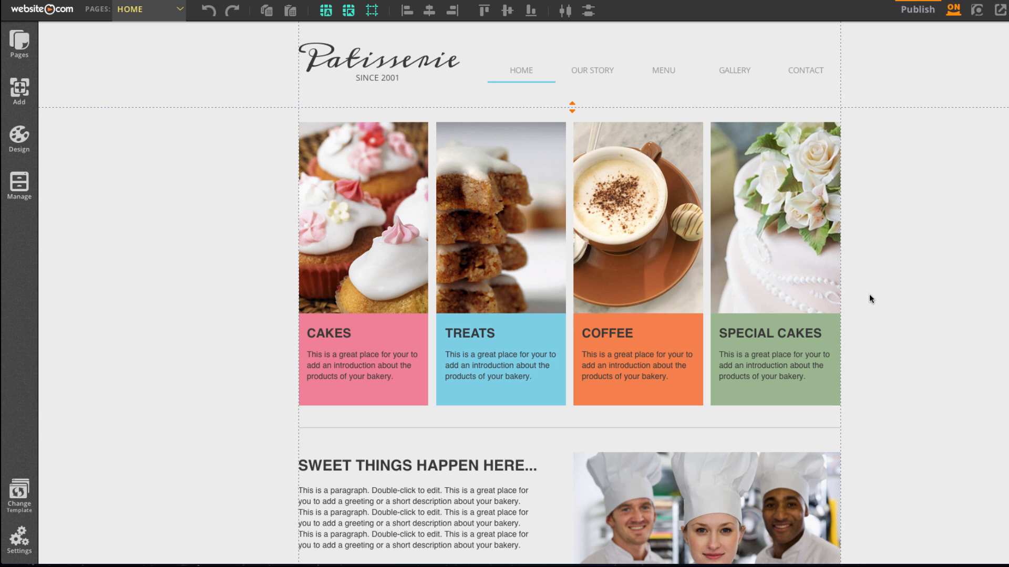
left_click(636, 217)
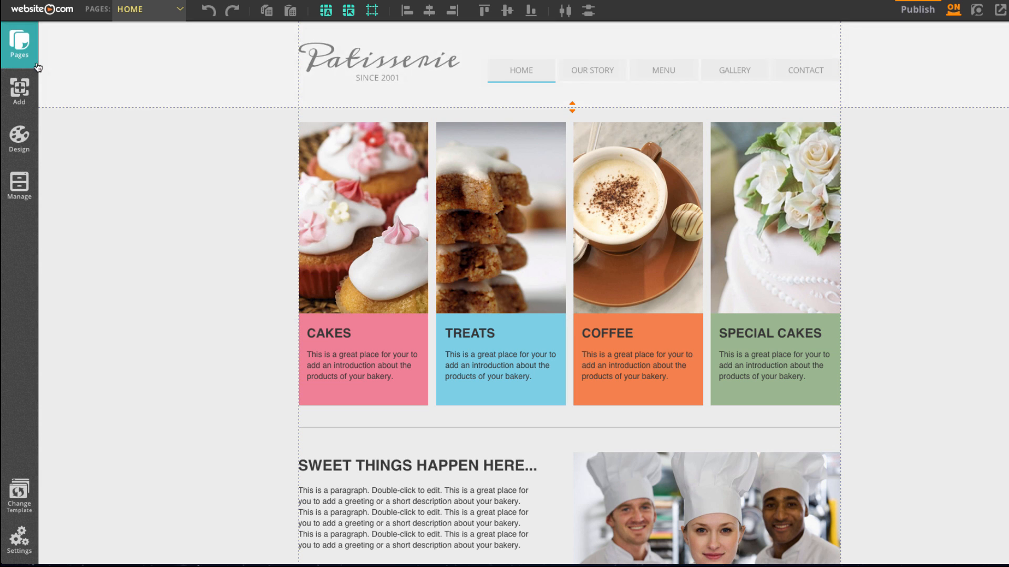
left_click(19, 44)
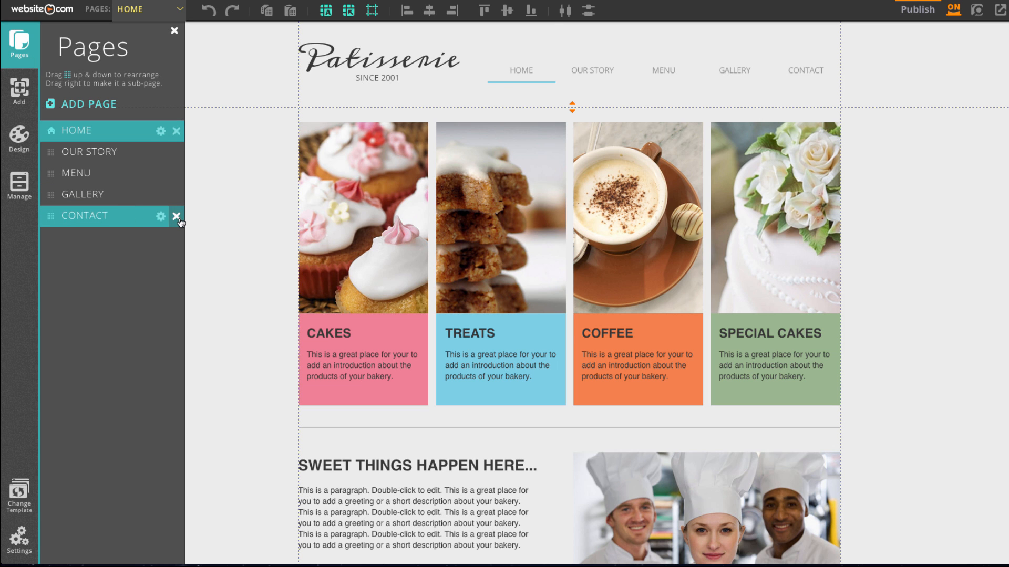
left_click(176, 216)
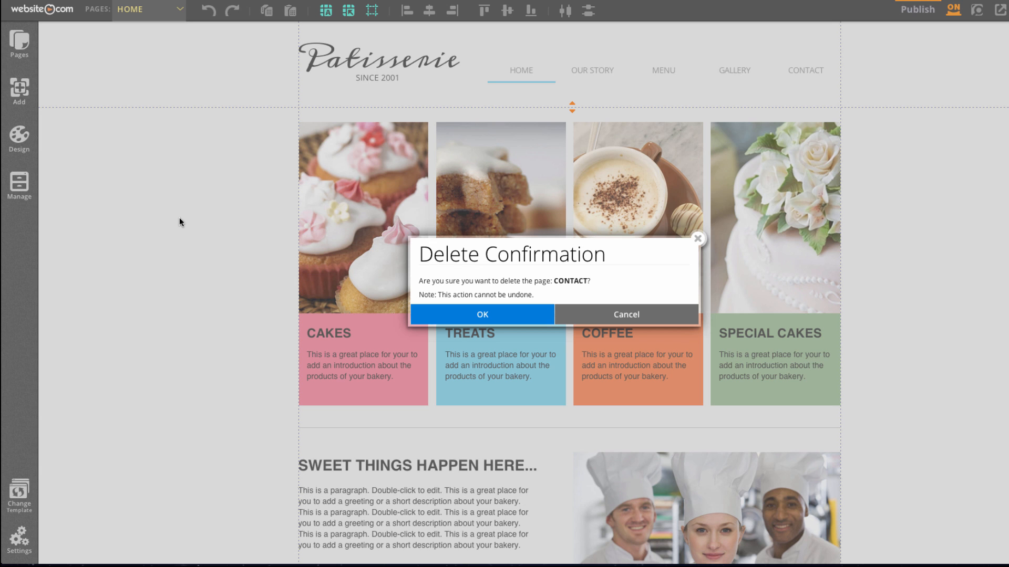
mouse_move(626, 318)
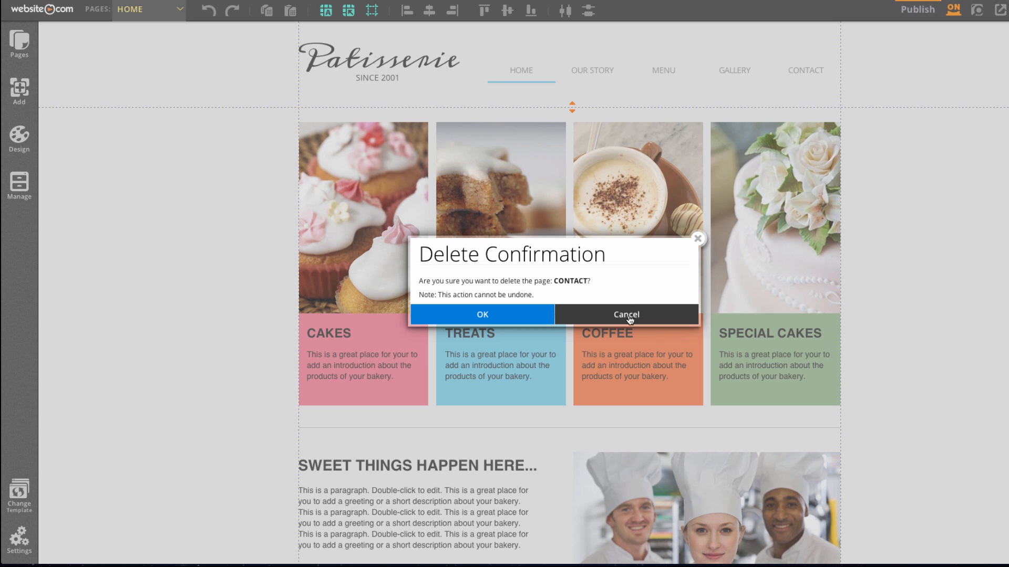
left_click(626, 314)
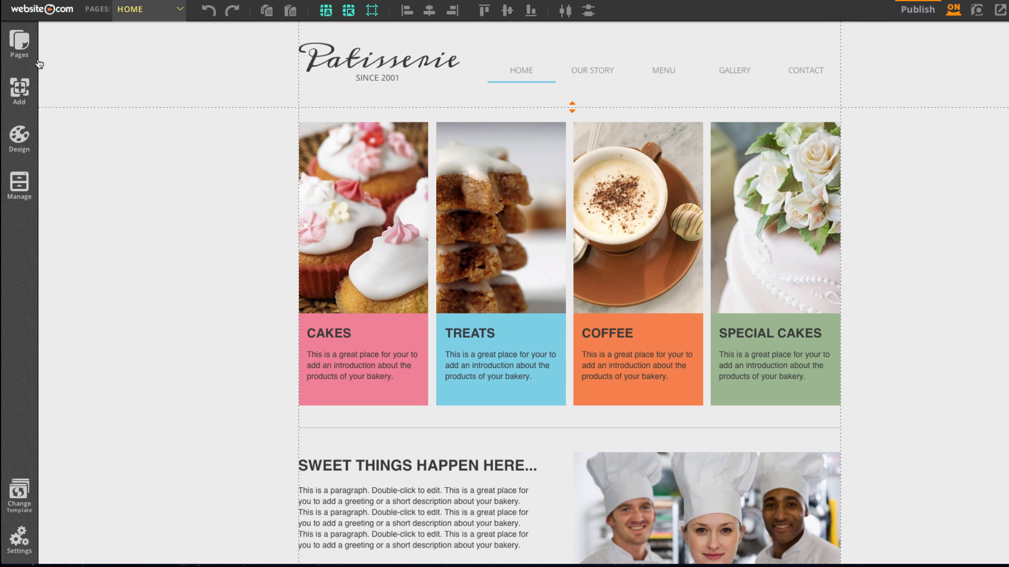
Step: Tick Disable page in the MENU page settings and confirm, then reopen the page list
left_click(19, 44)
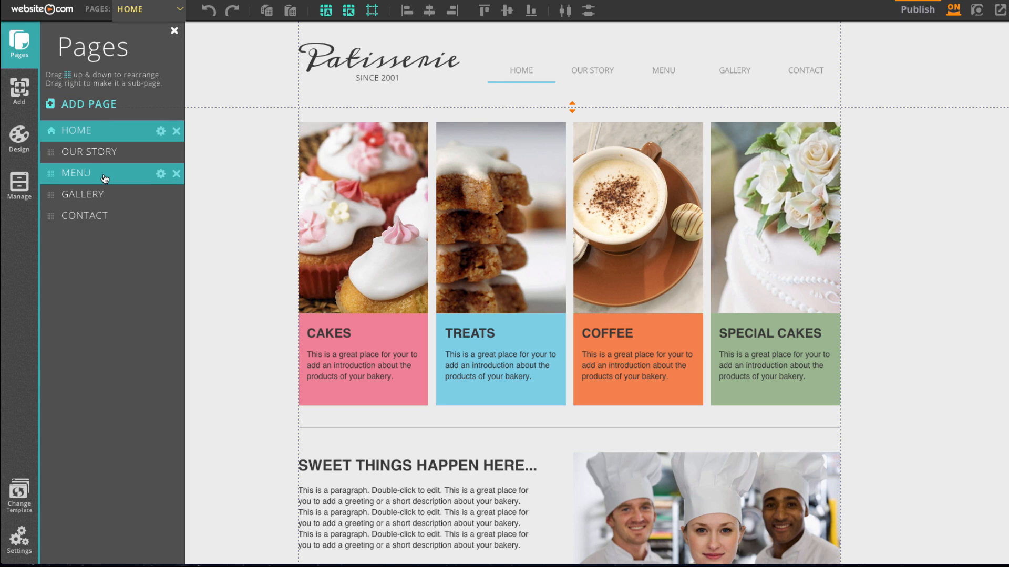
mouse_move(103, 174)
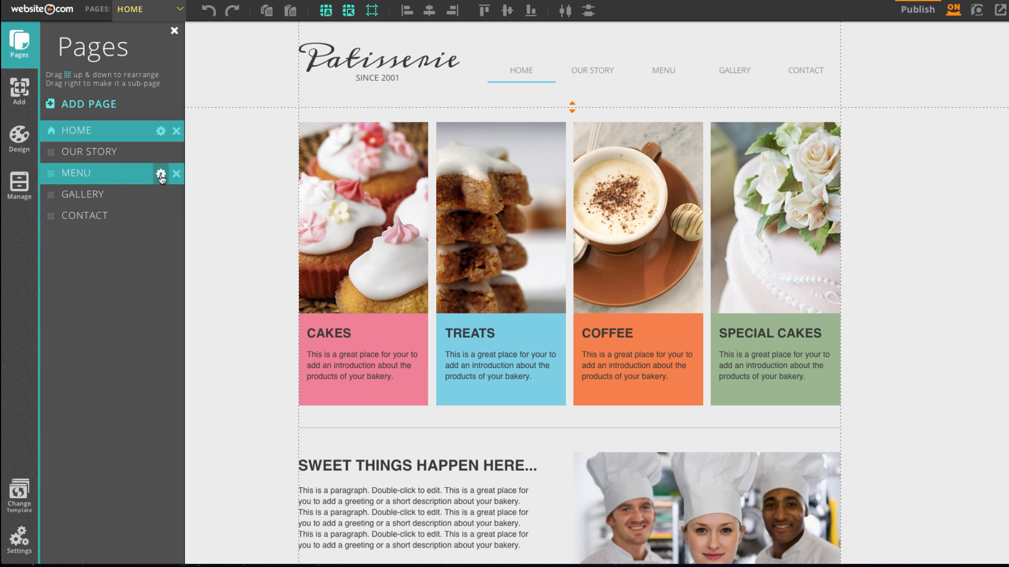
left_click(161, 174)
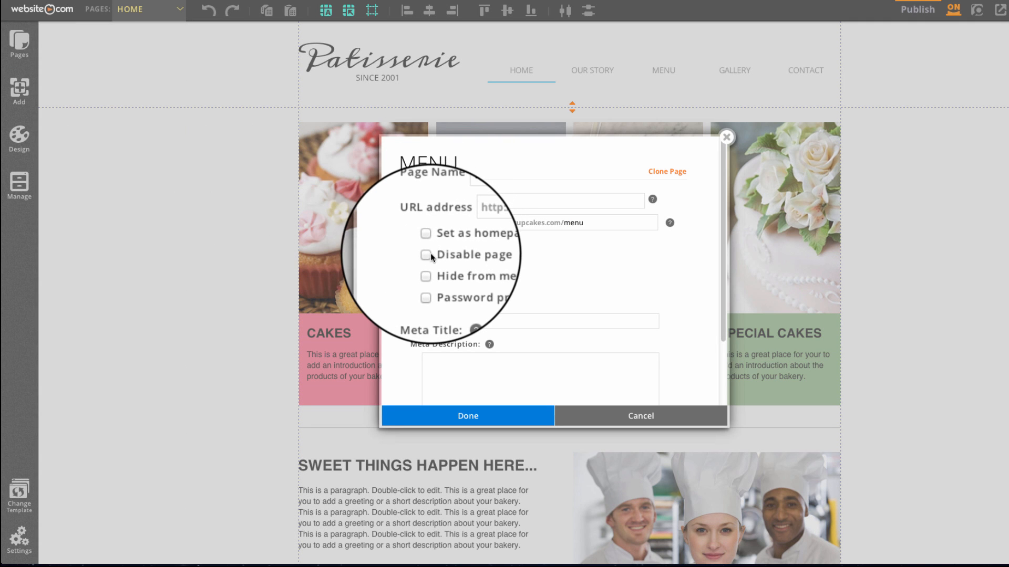
left_click(426, 255)
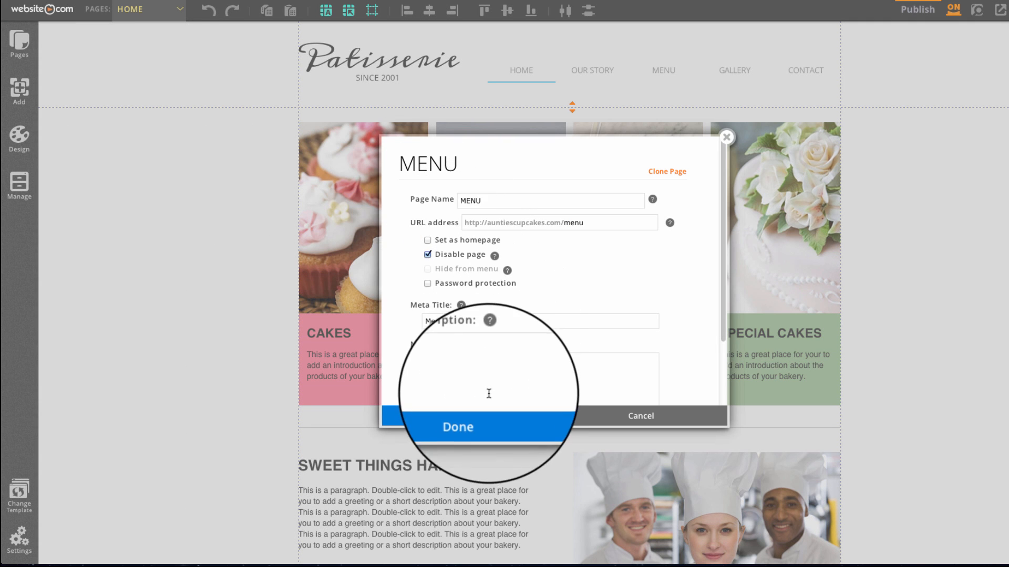
left_click(456, 427)
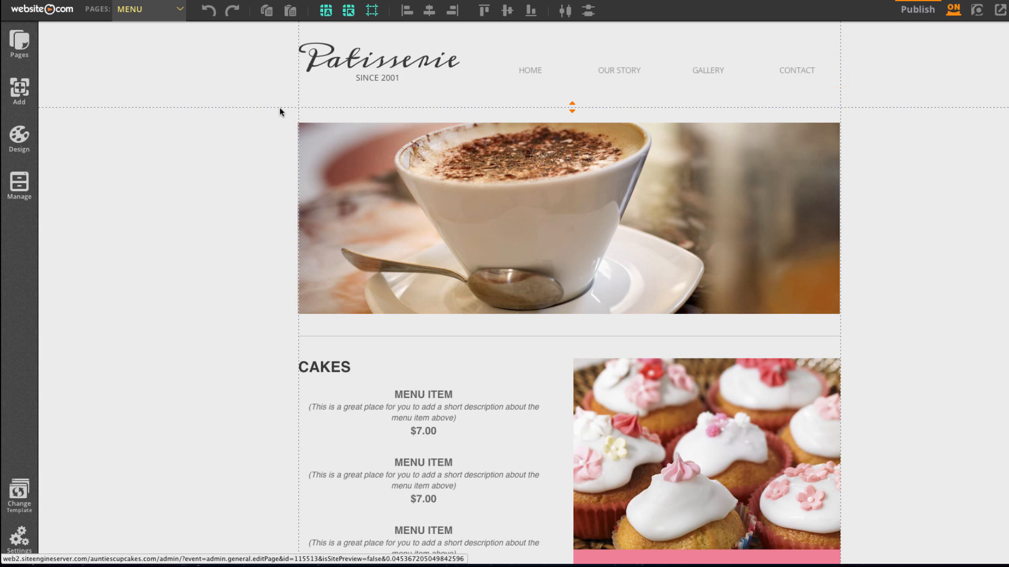
left_click(20, 44)
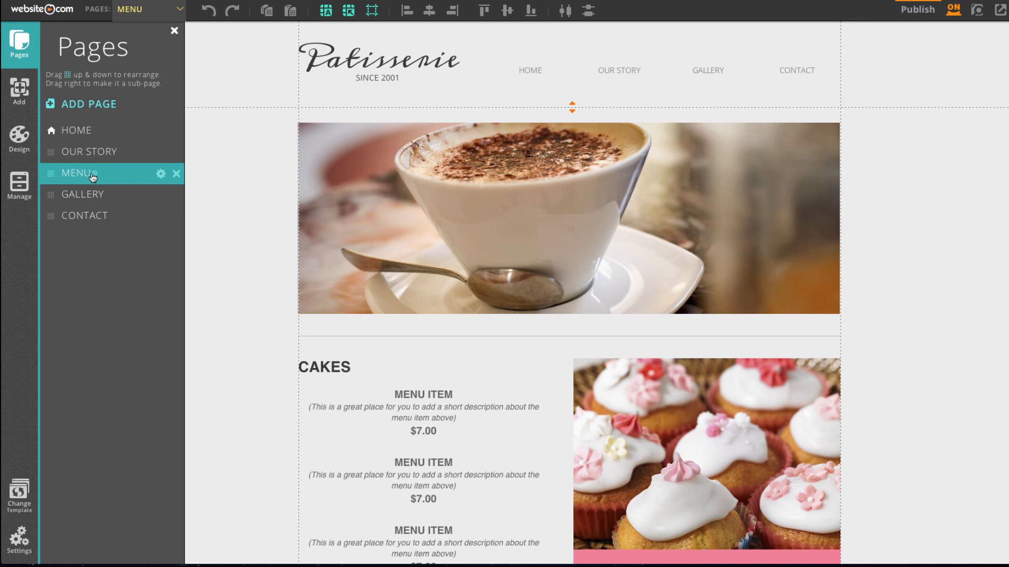
Step: Untick Disable page for MENU, switch to the Home page, and begin adding a page
left_click(161, 174)
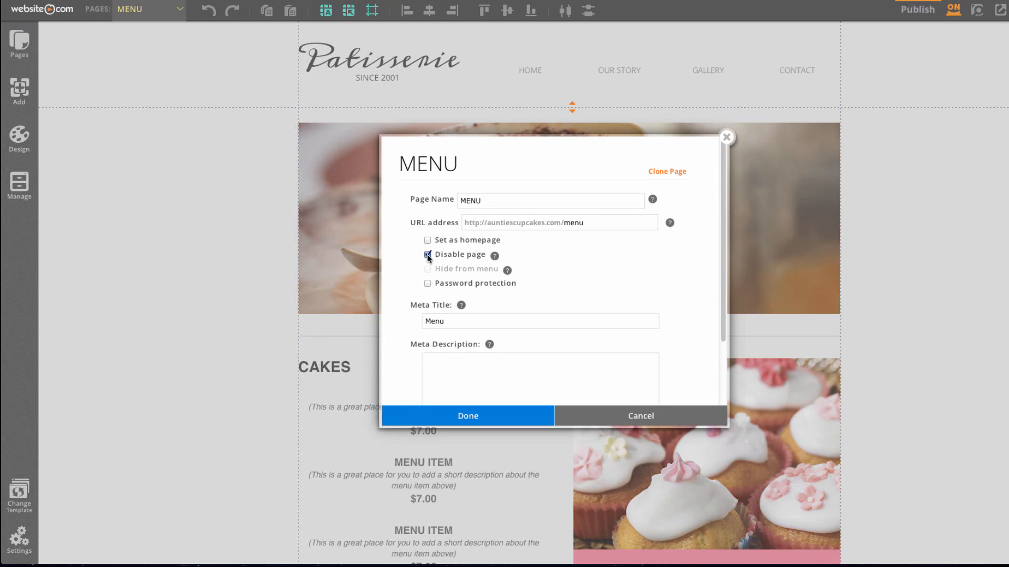
left_click(467, 415)
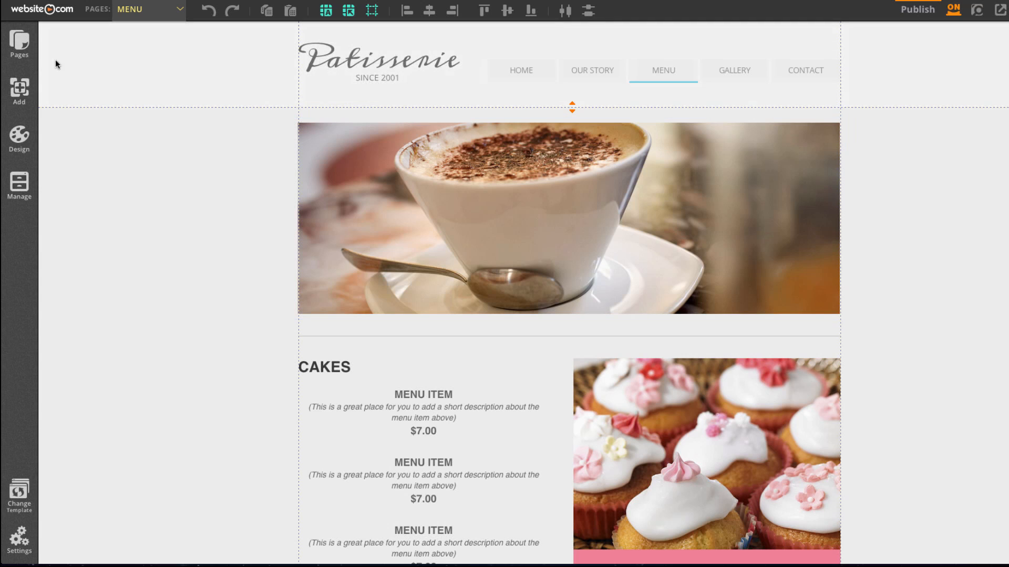
left_click(19, 44)
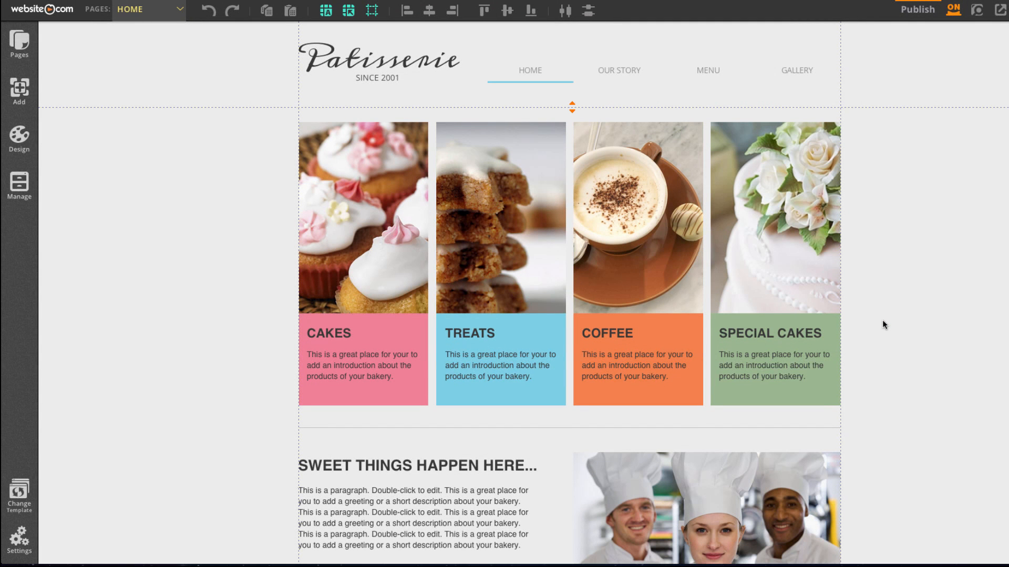
left_click(363, 217)
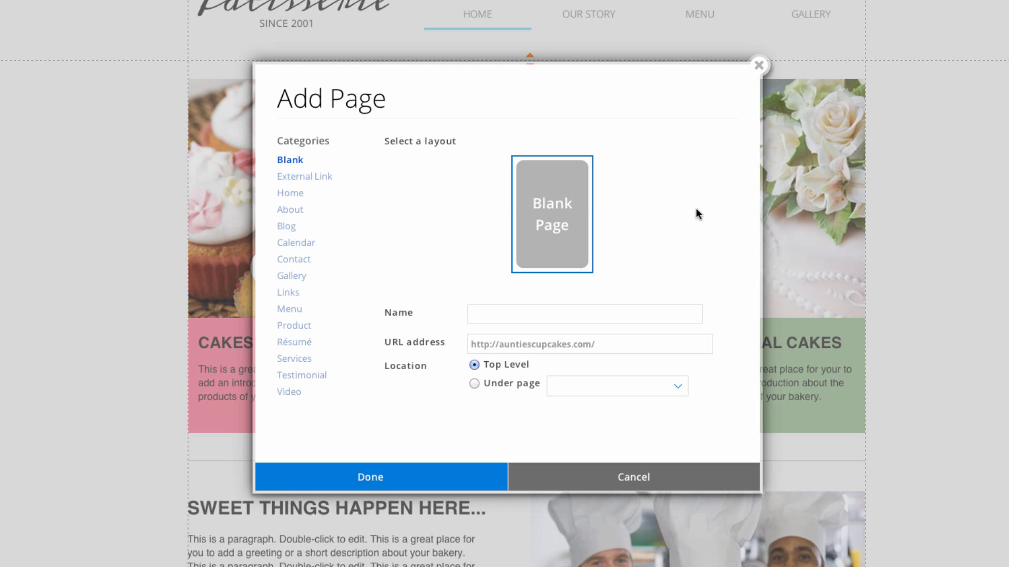
mouse_move(284, 185)
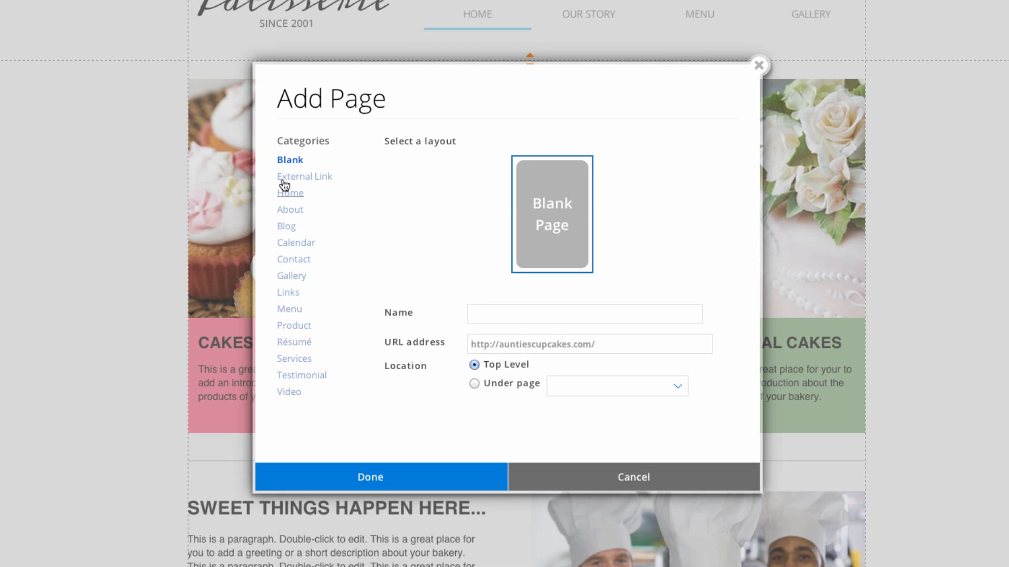
mouse_move(303, 177)
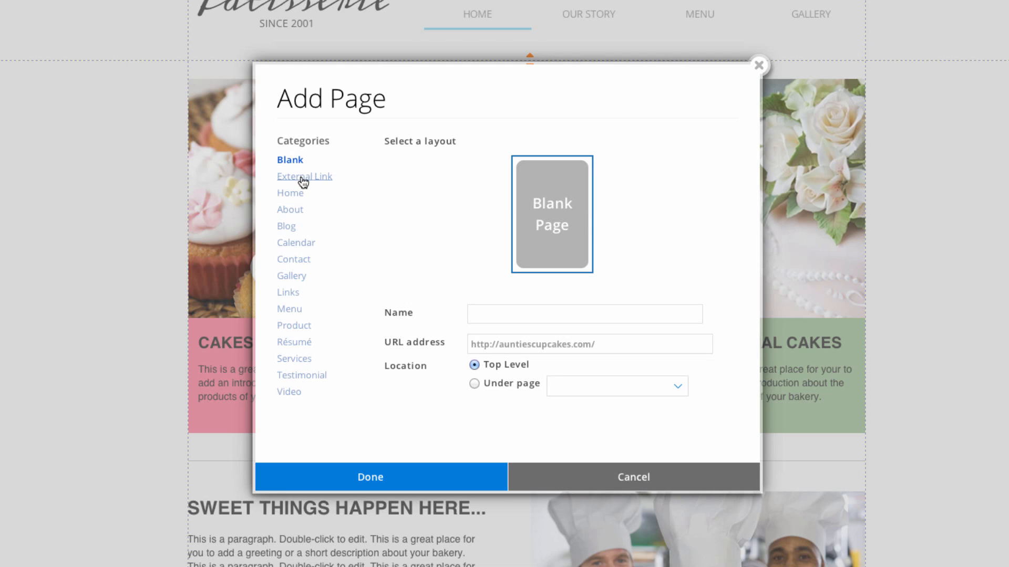
Step: Preview the Blog, Product, Calendar, Home and Contact layout categories
left_click(287, 226)
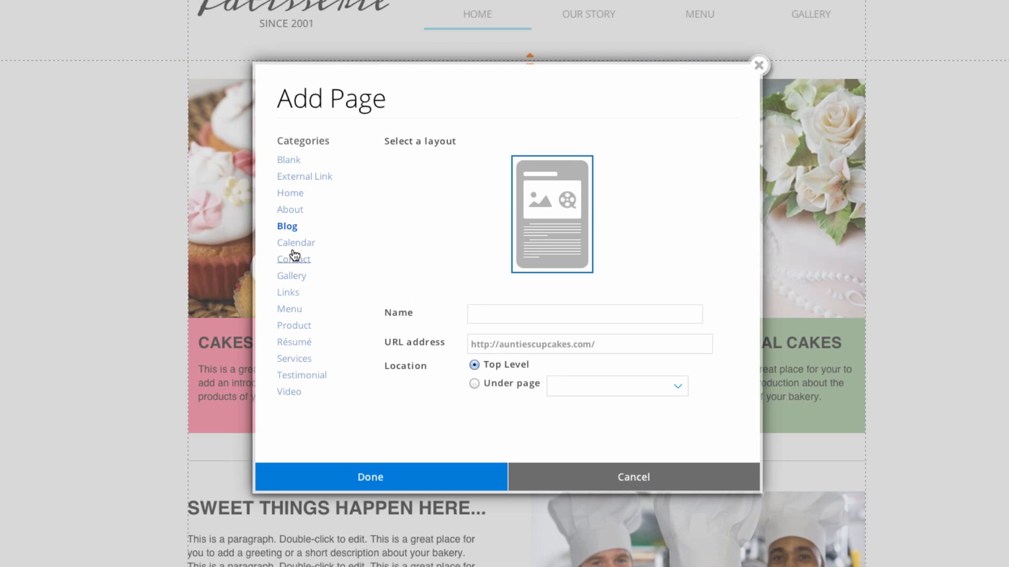
left_click(293, 324)
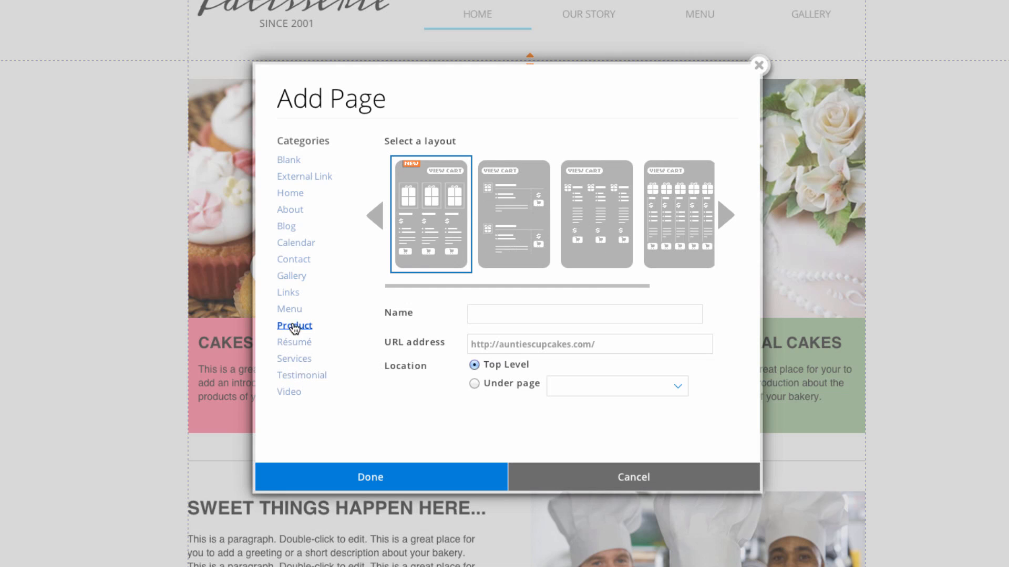
left_click(297, 243)
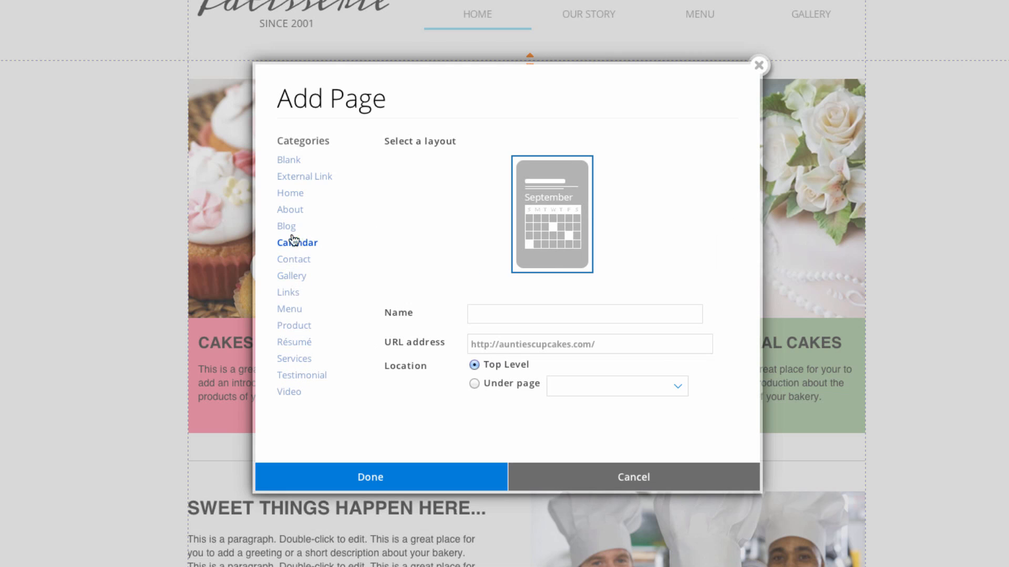
left_click(290, 193)
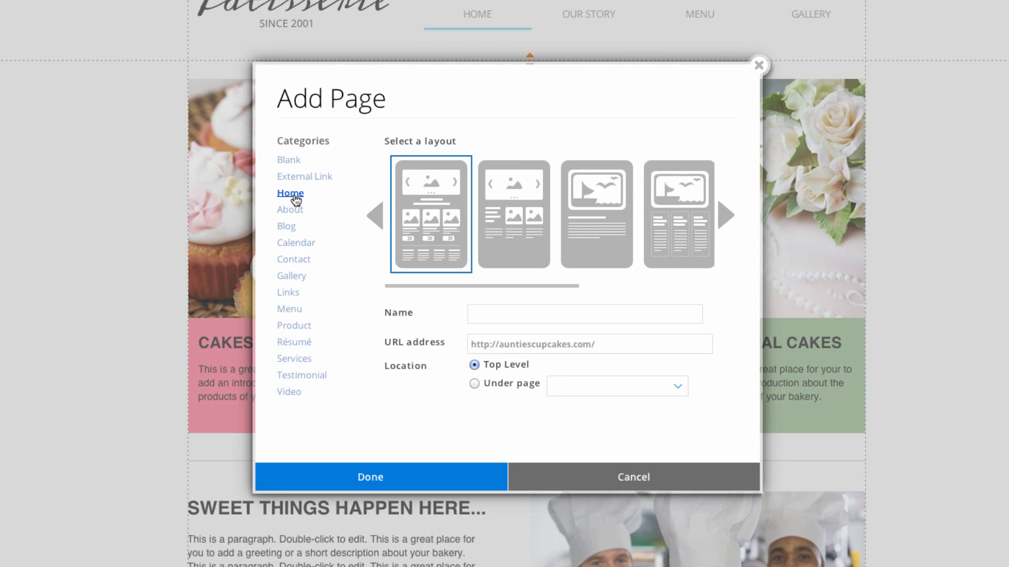
left_click(294, 326)
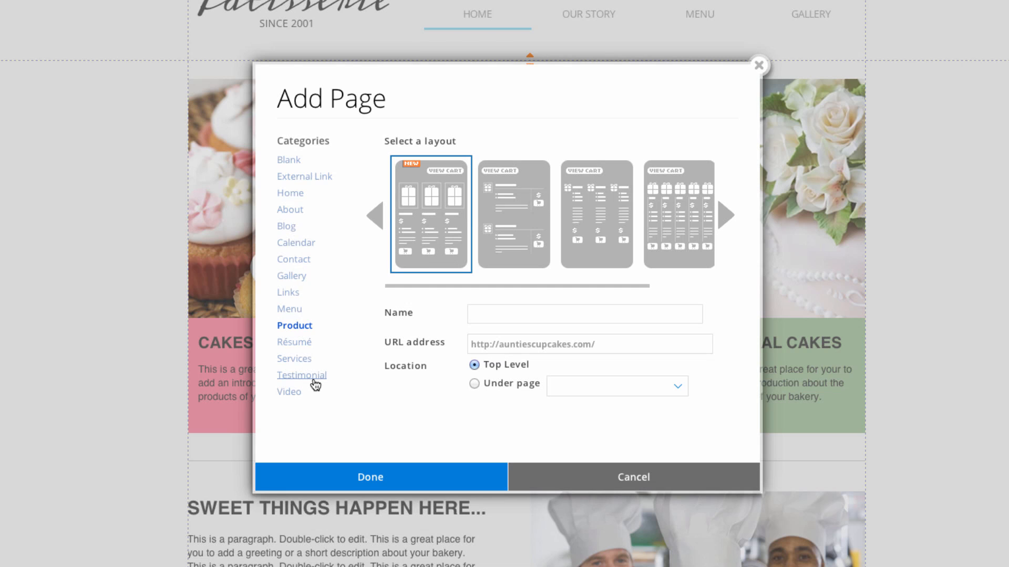
mouse_move(302, 366)
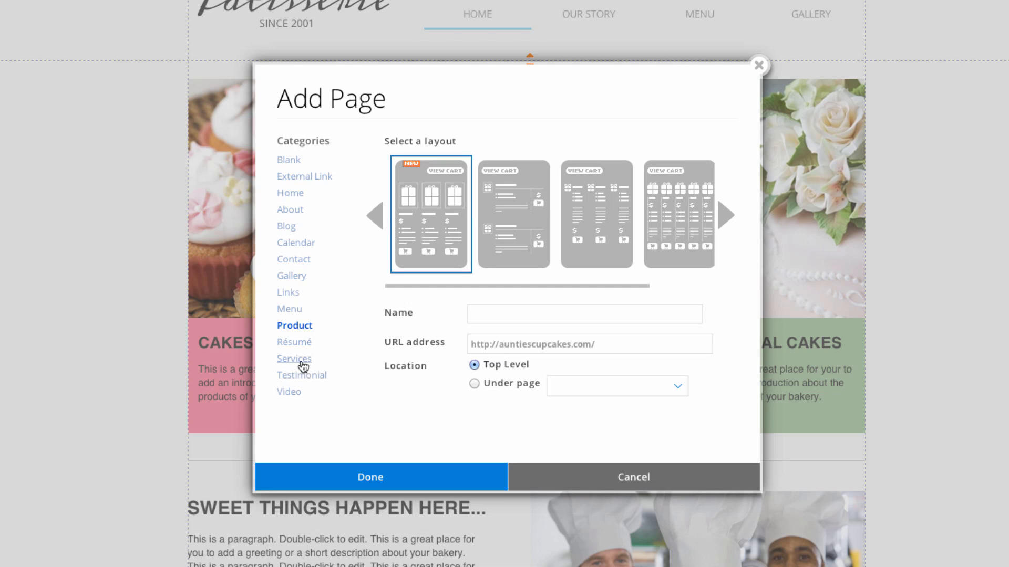
left_click(293, 259)
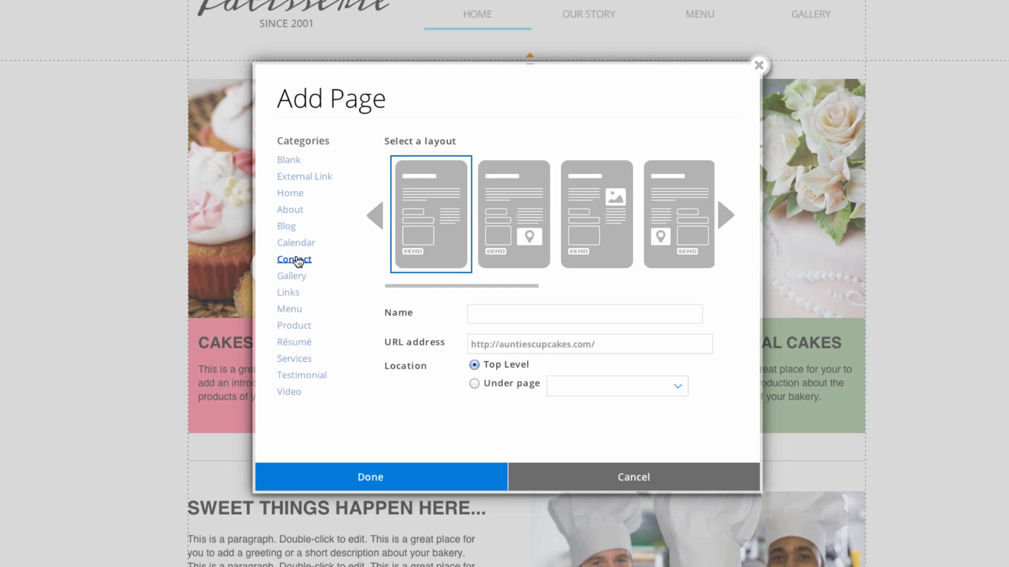
Step: Create a page named CONTACT from the contact layout with the map on the left
left_click(513, 214)
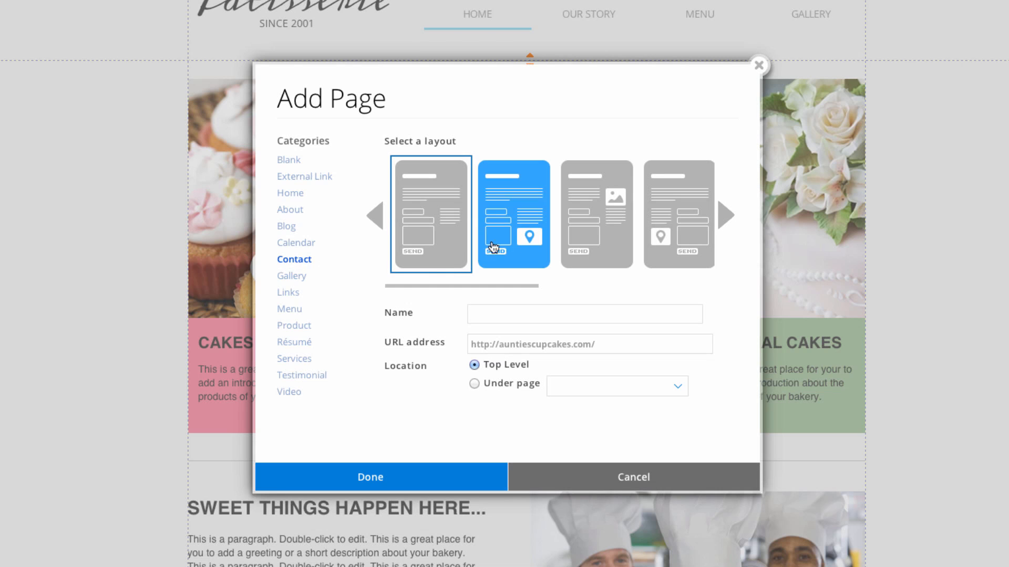
left_click(676, 215)
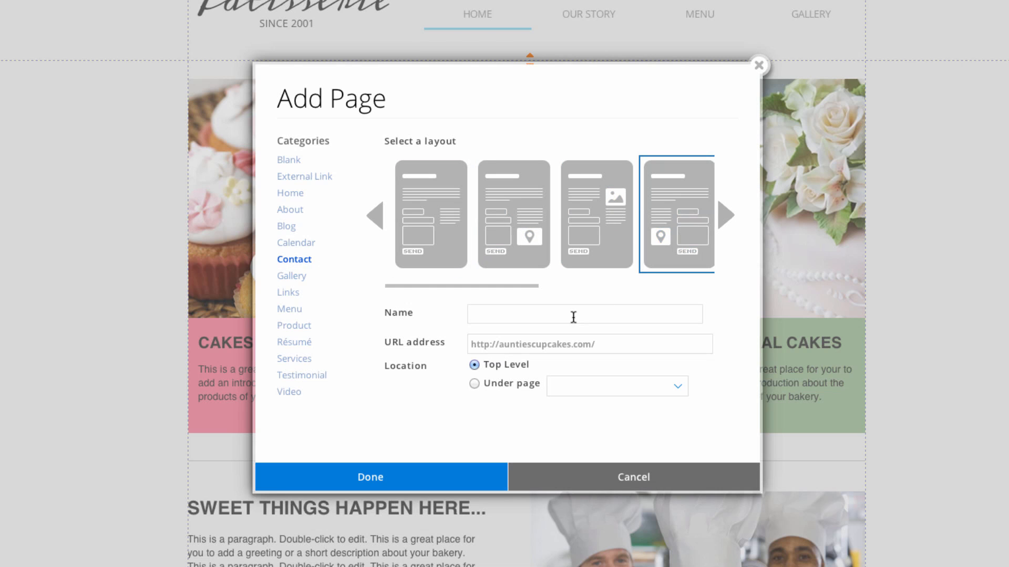
type("CONTACT")
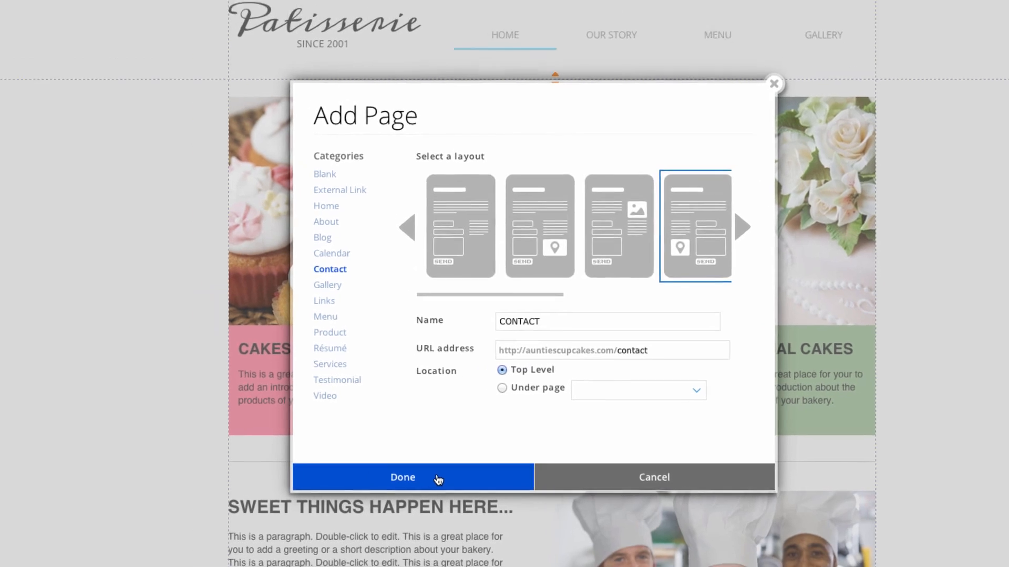
left_click(401, 478)
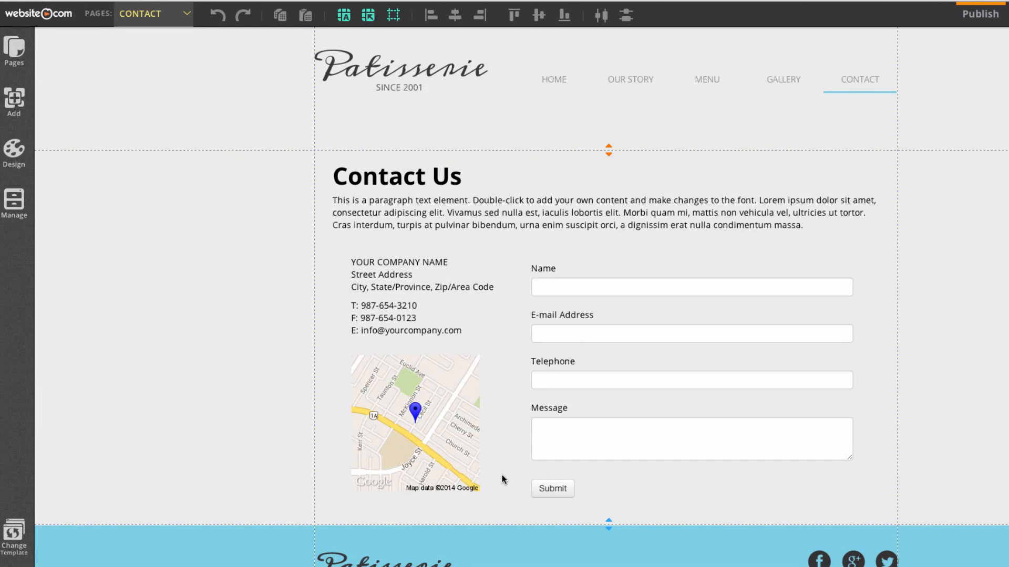